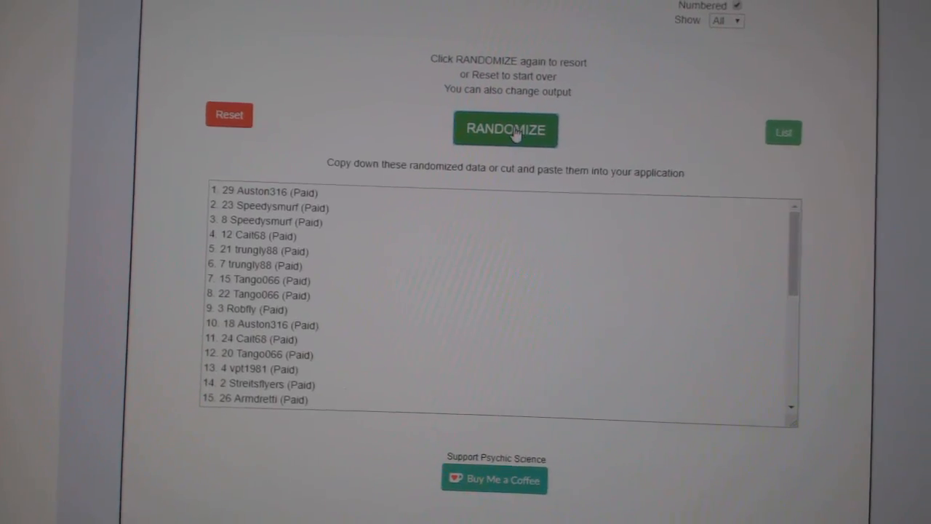
Step: Reshuffle the paid participant list twice with RANDOMIZE to get a new order
{"action": "left_click", "coordinate": [504, 129]}
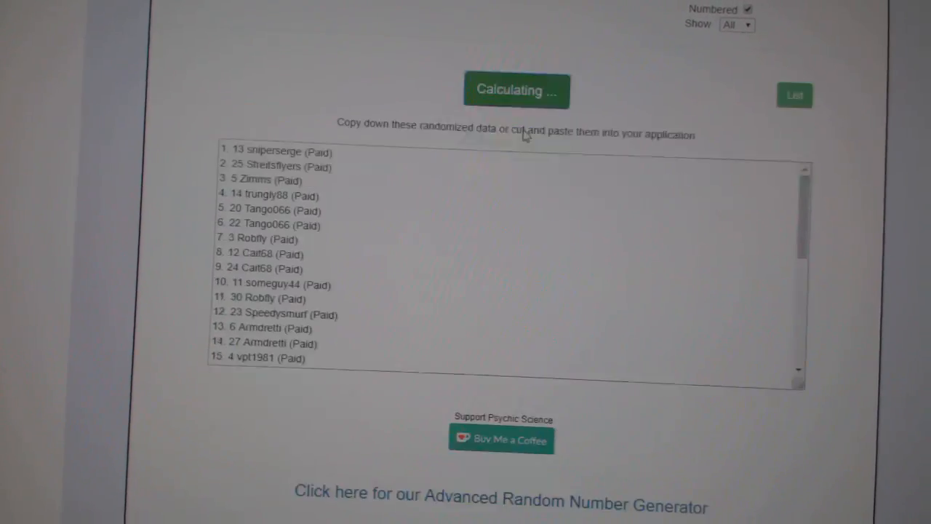
{"action": "left_click", "coordinate": [516, 90]}
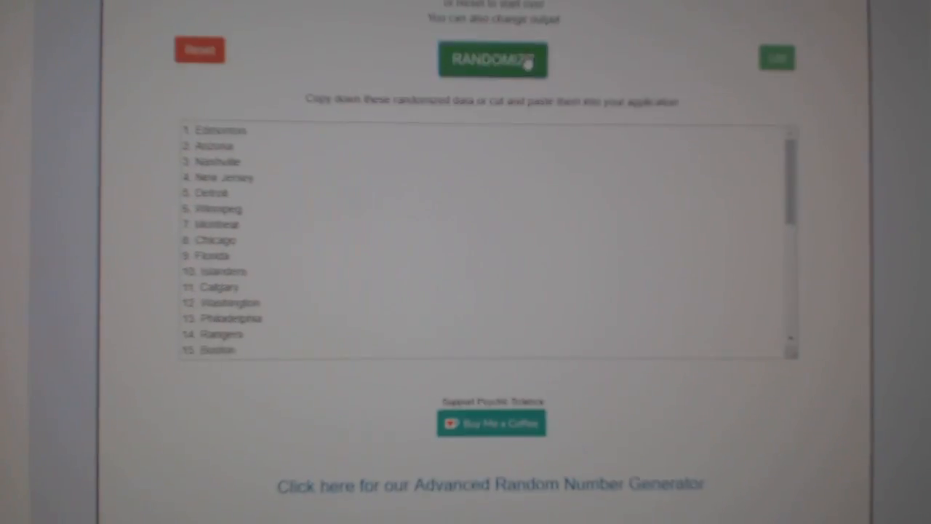
Step: Randomize the order of the 30 hockey team names
{"action": "left_click", "coordinate": [492, 59]}
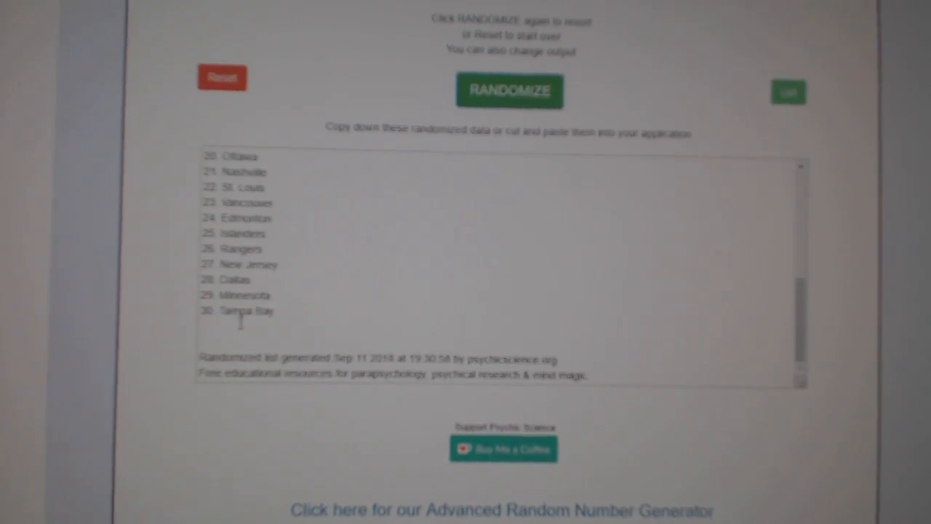